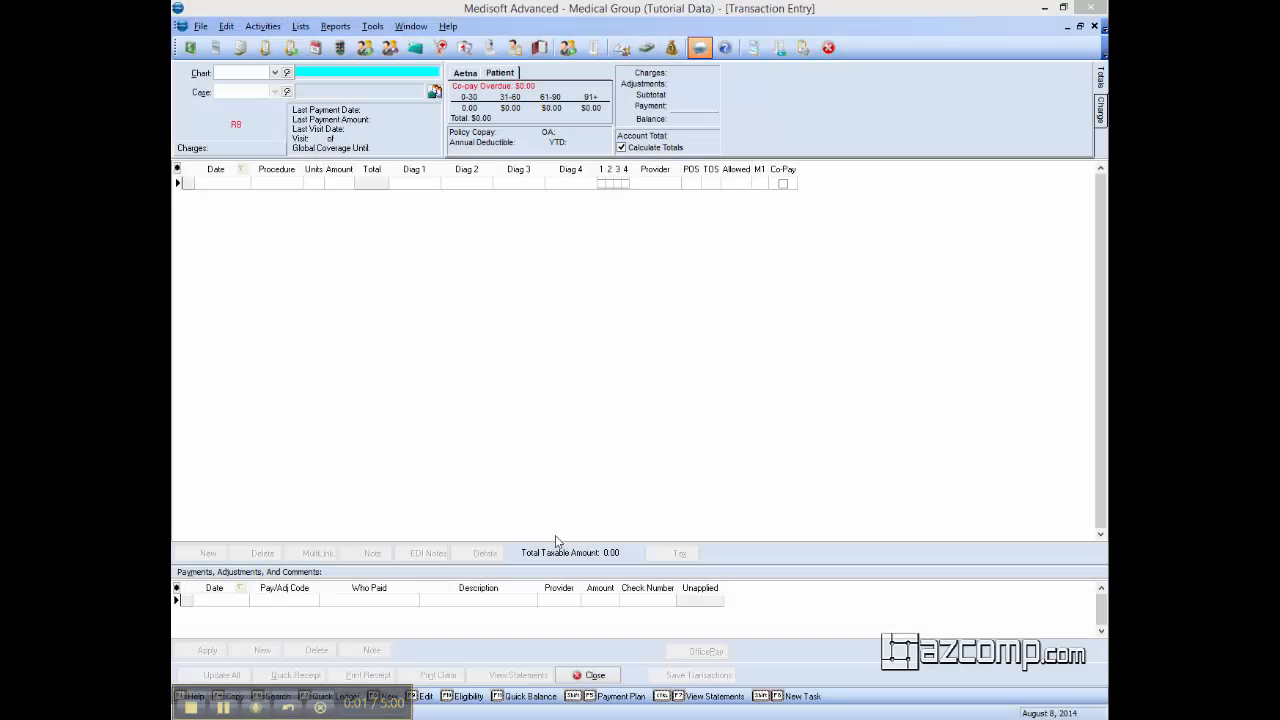
{"action": "mouse_move", "coordinate": [582, 532]}
{"action": "type", "text": "AGADW000"}
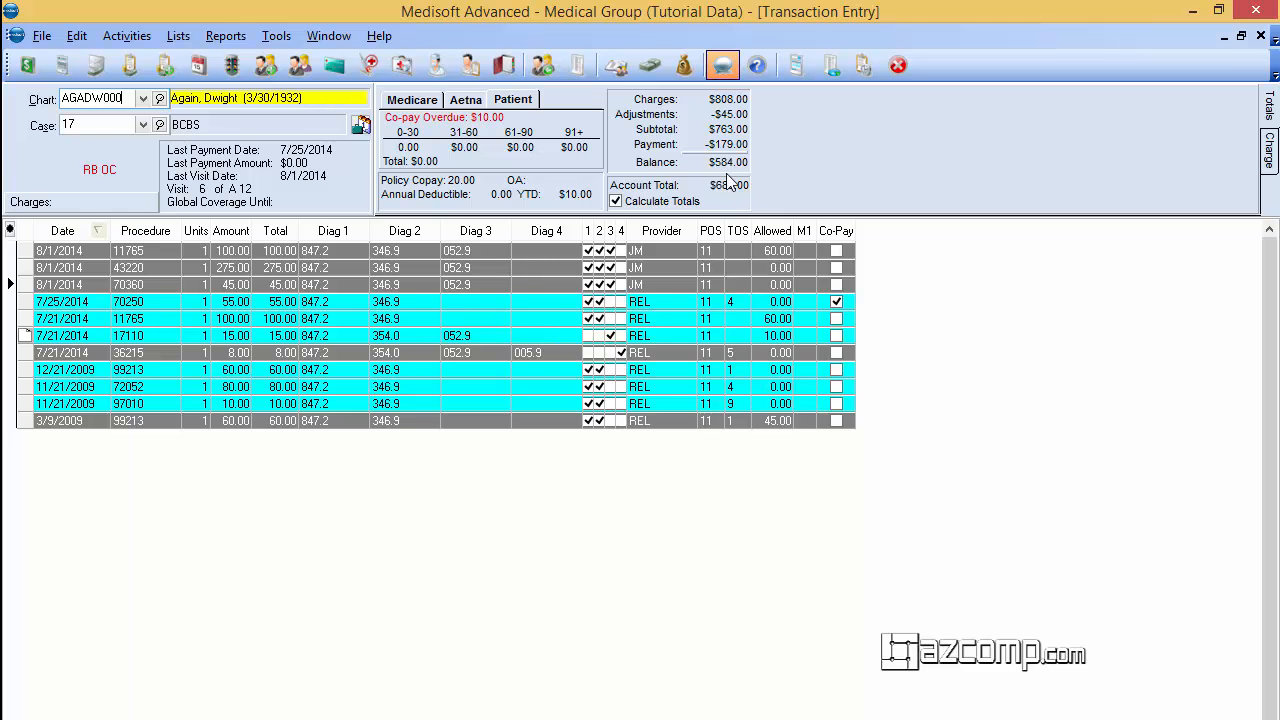
{"action": "mouse_move", "coordinate": [722, 186]}
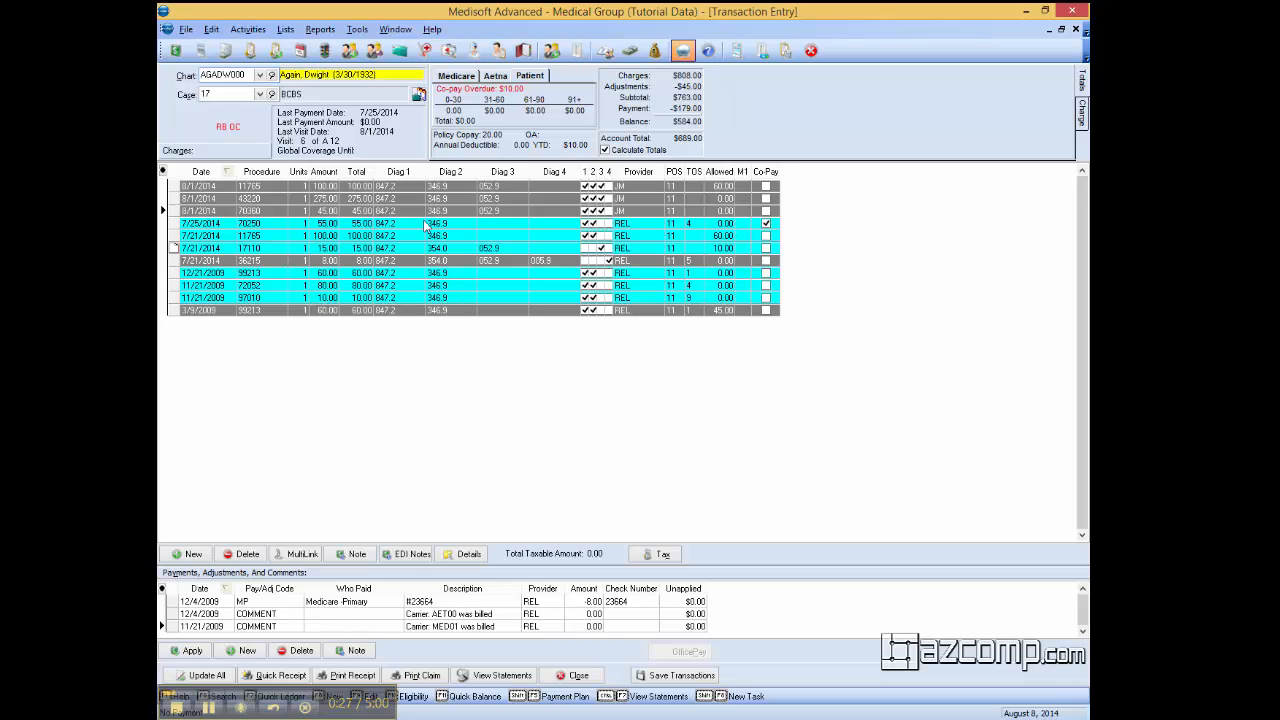
{"action": "mouse_move", "coordinate": [604, 620]}
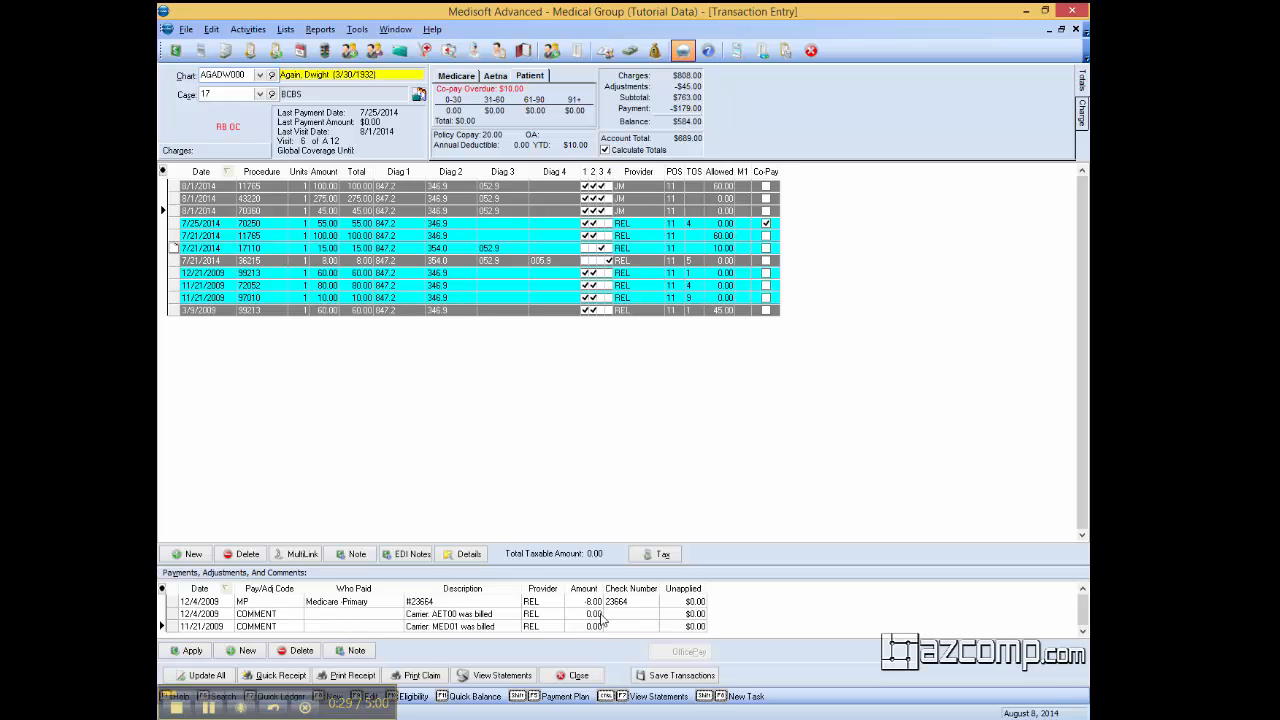
{"action": "mouse_move", "coordinate": [676, 402]}
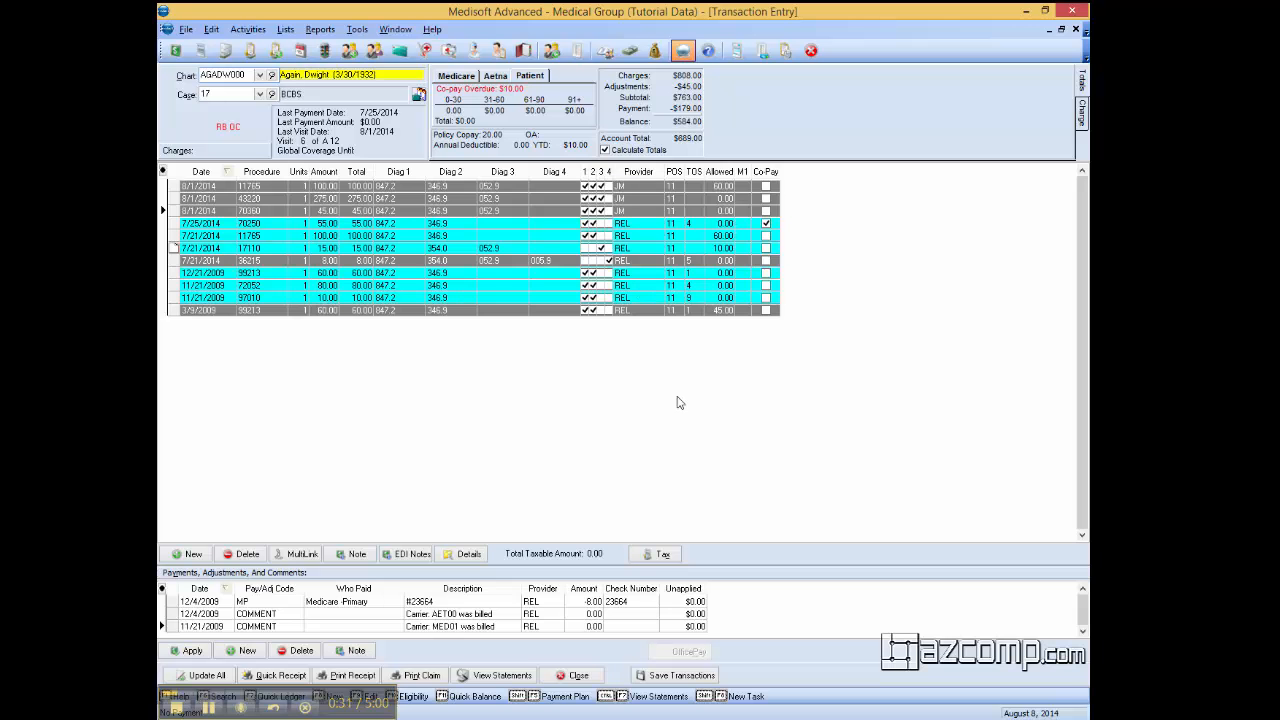